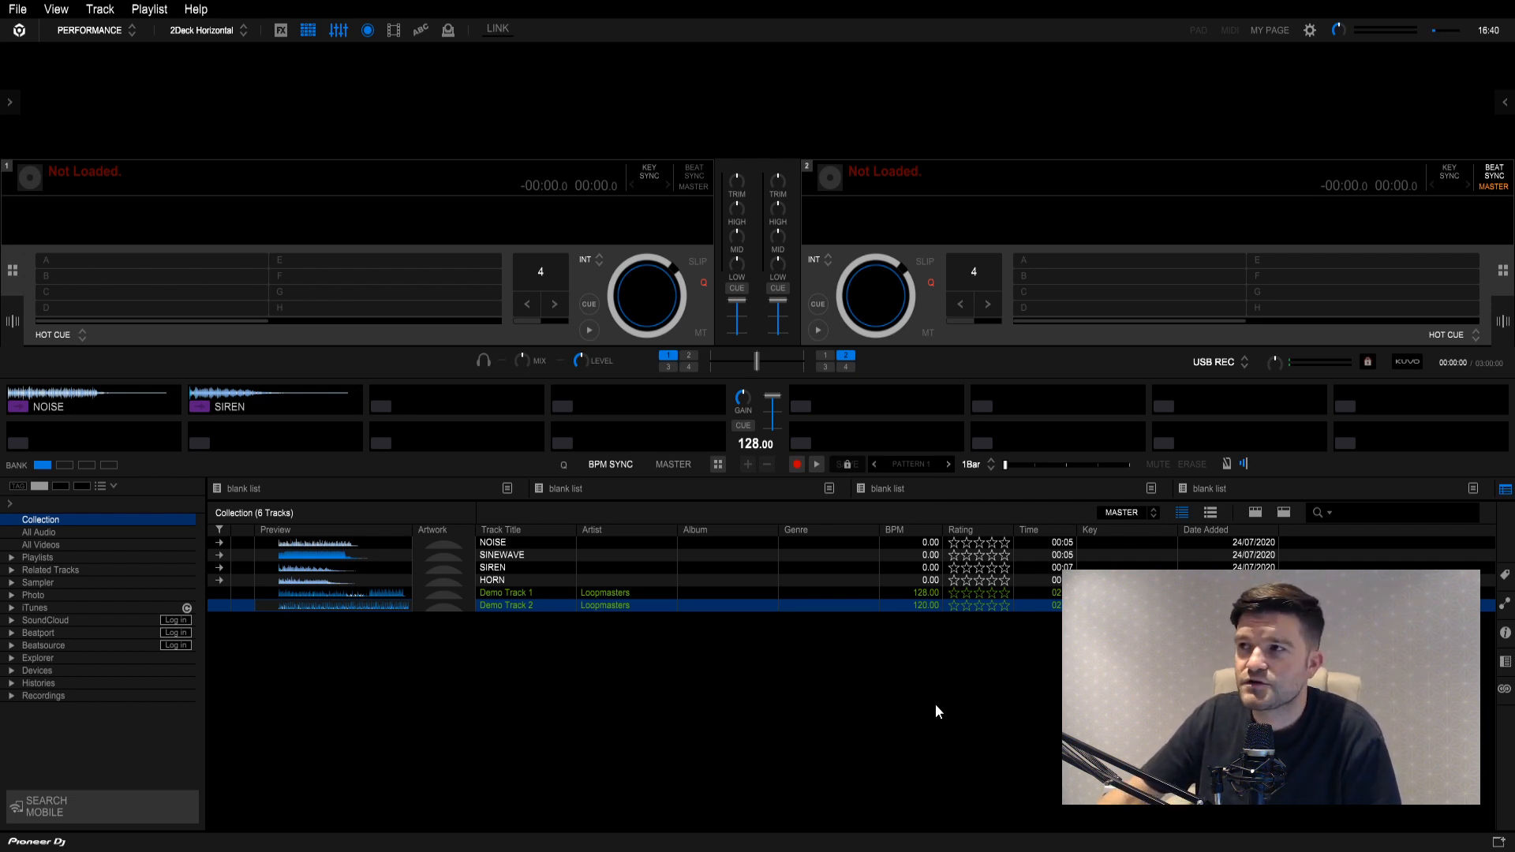
{"action": "mouse_move", "coordinate": [944, 724]}
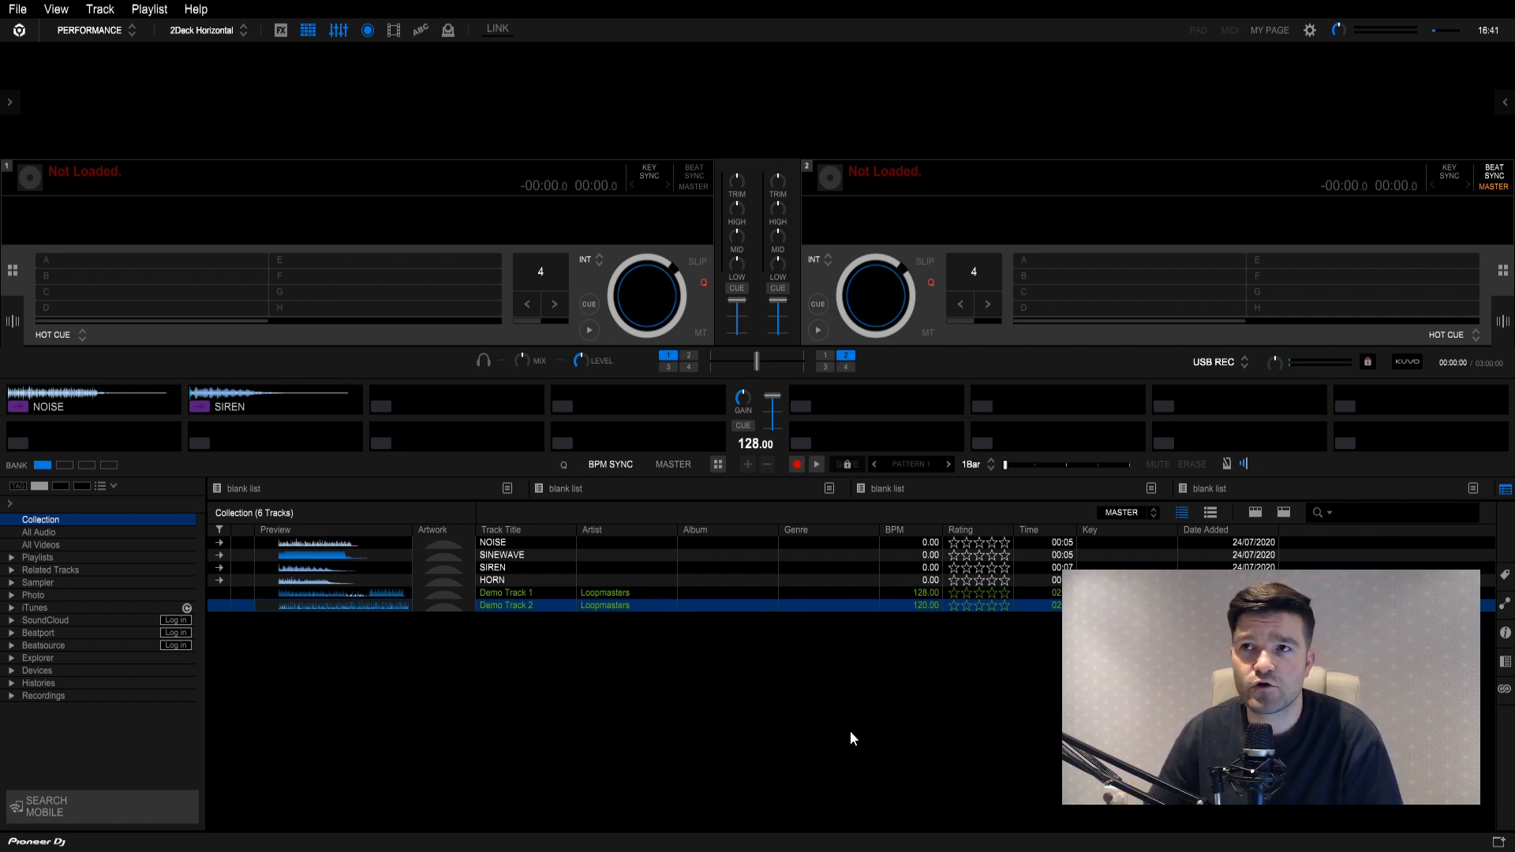
{"action": "mouse_move", "coordinate": [933, 678]}
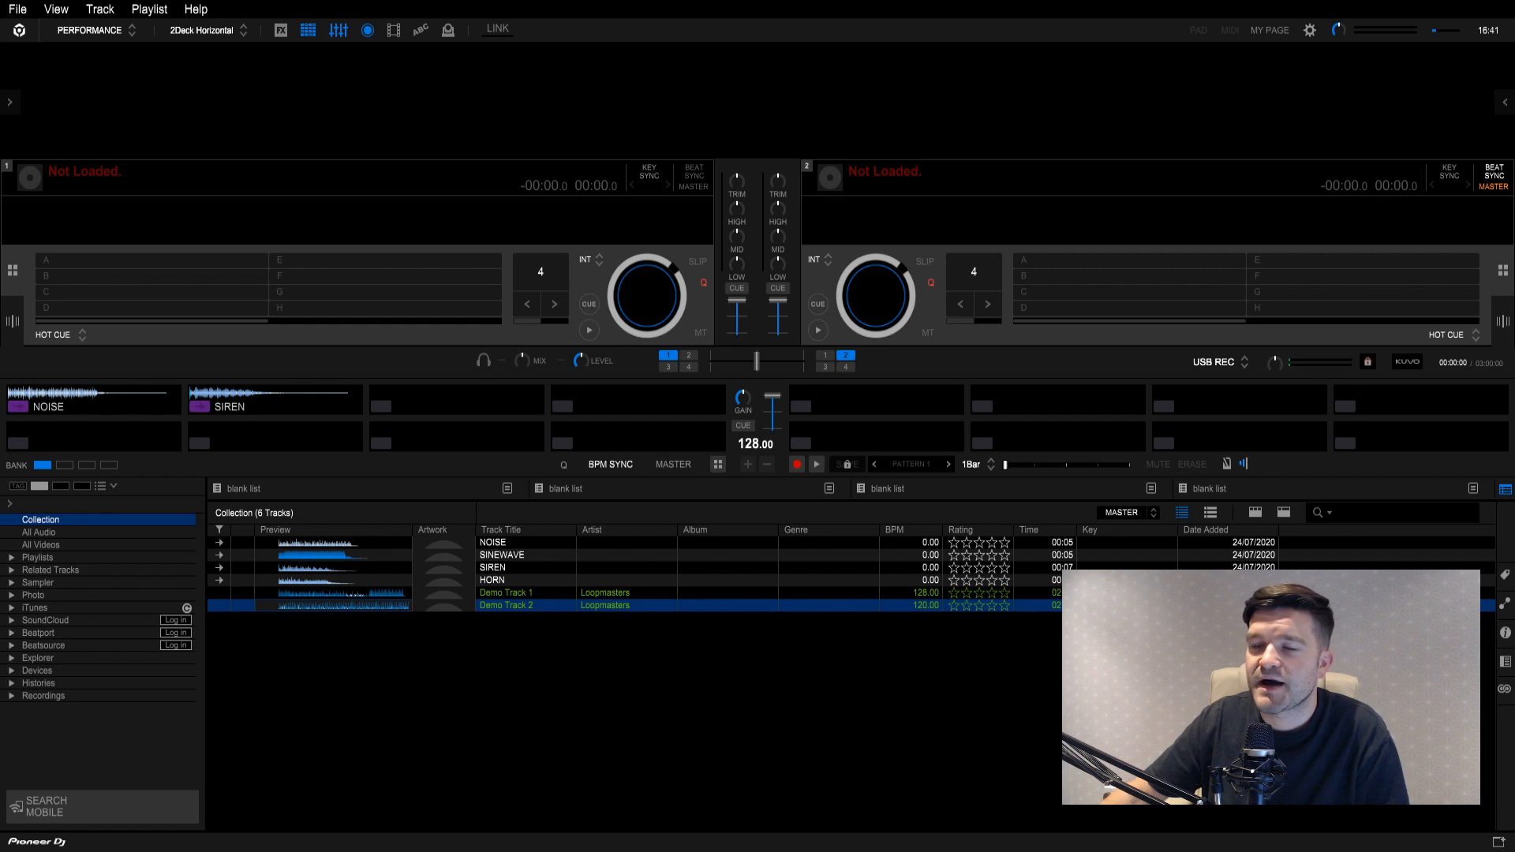
{"action": "mouse_move", "coordinate": [741, 610]}
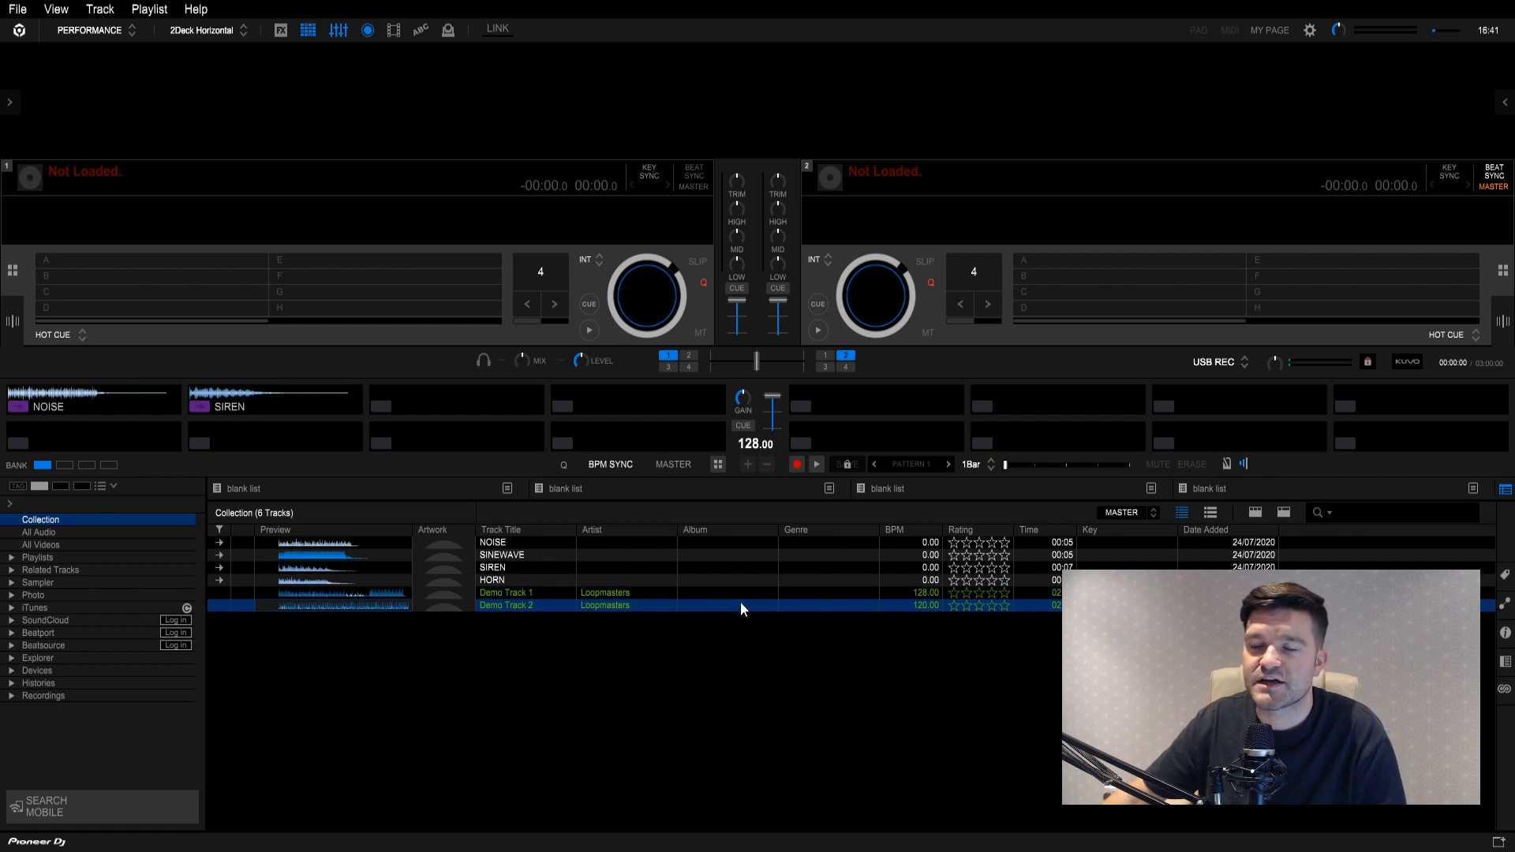
{"action": "mouse_move", "coordinate": [729, 595]}
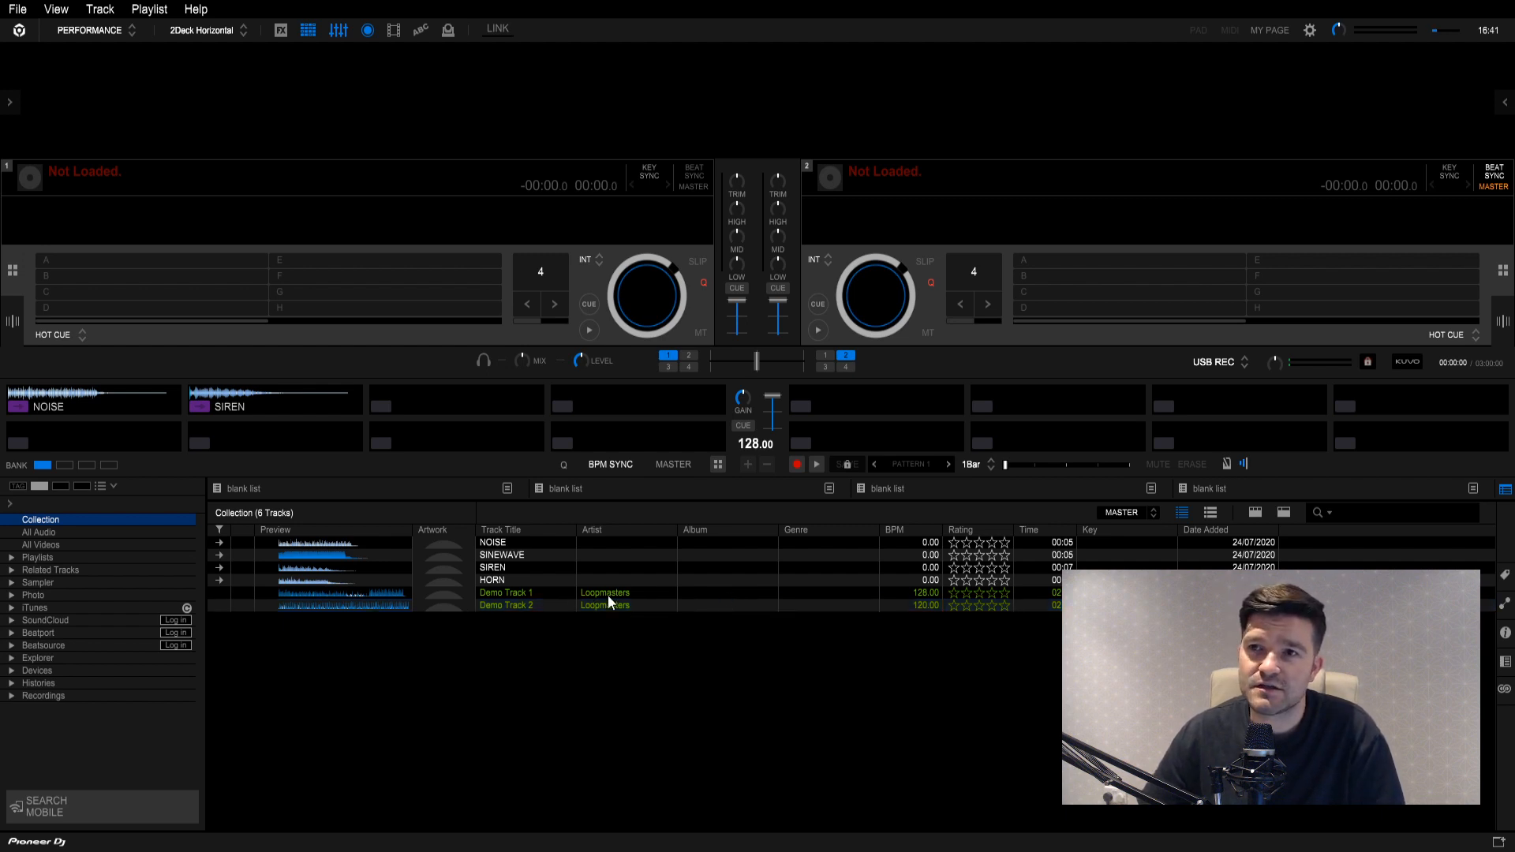
{"action": "mouse_move", "coordinate": [546, 600]}
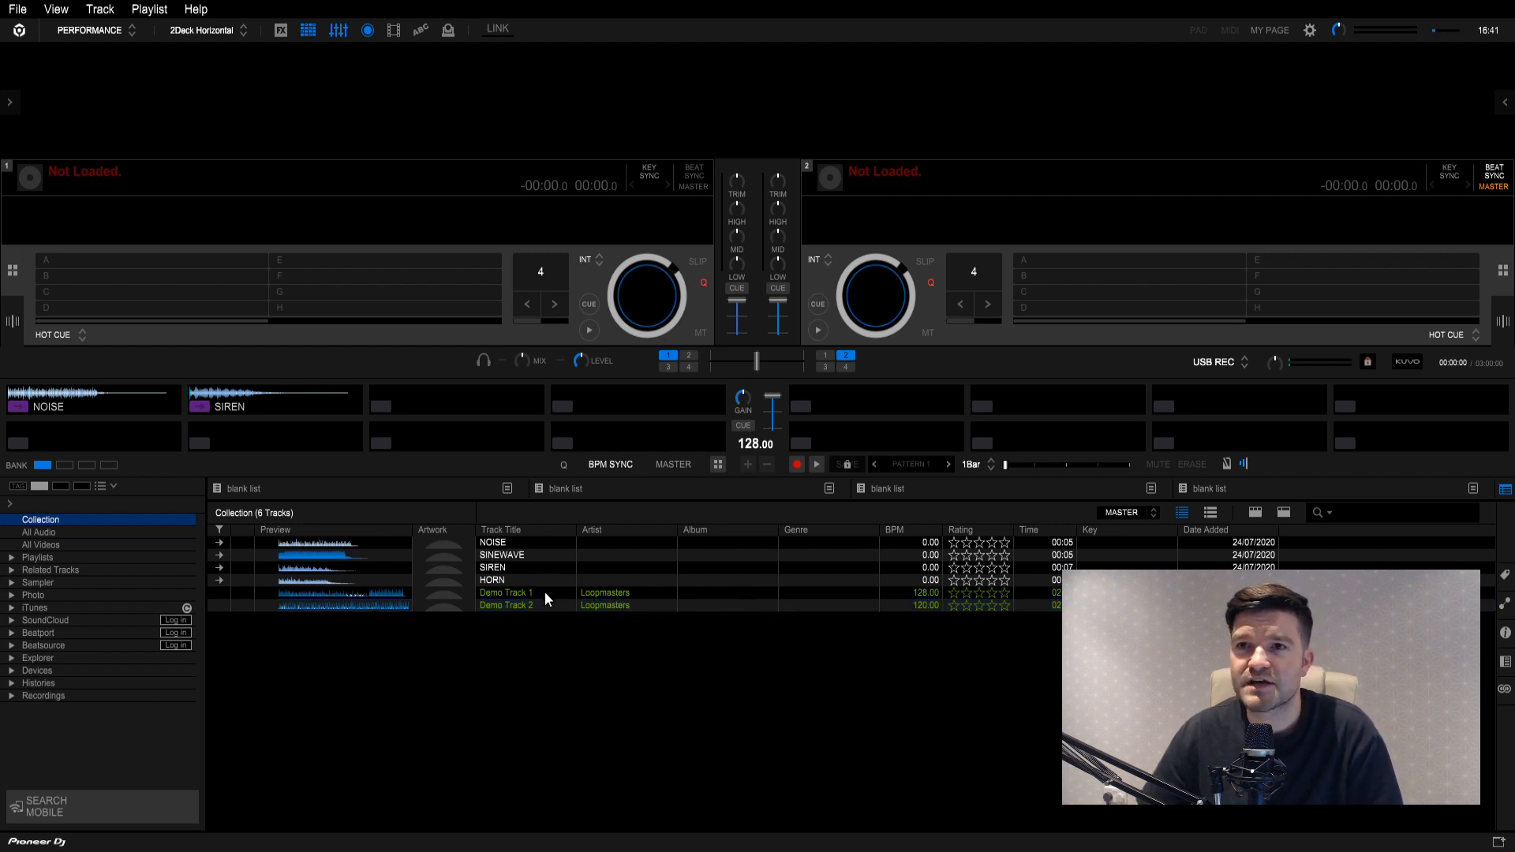
Load Demo Track 1 on Deck 1 and Demo Track 2 by Loopmasters on Deck 2.
{"action": "left_click", "coordinate": [507, 592]}
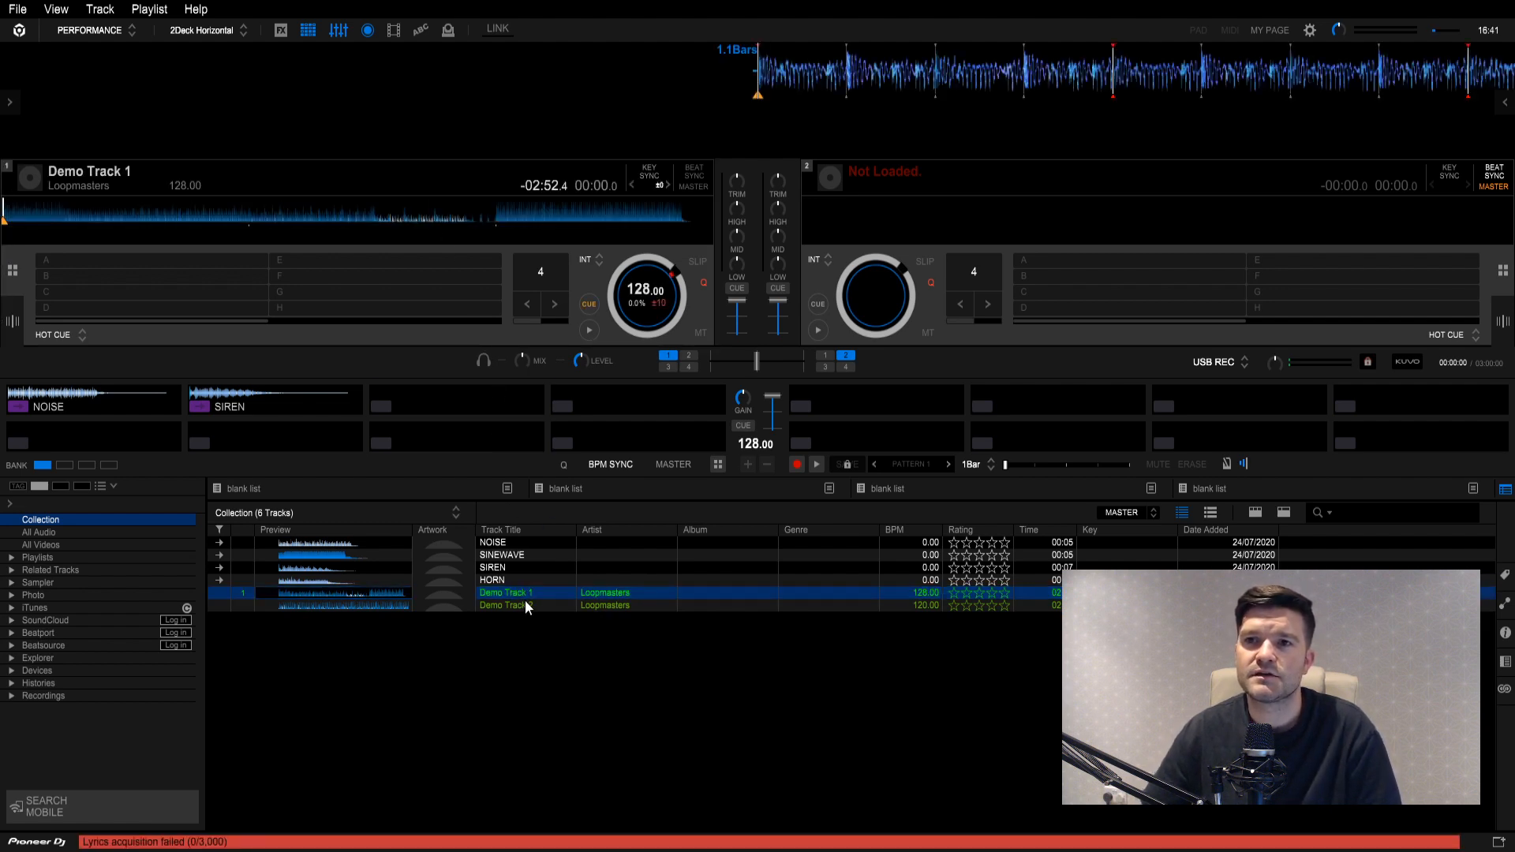
{"action": "left_click", "coordinate": [507, 604]}
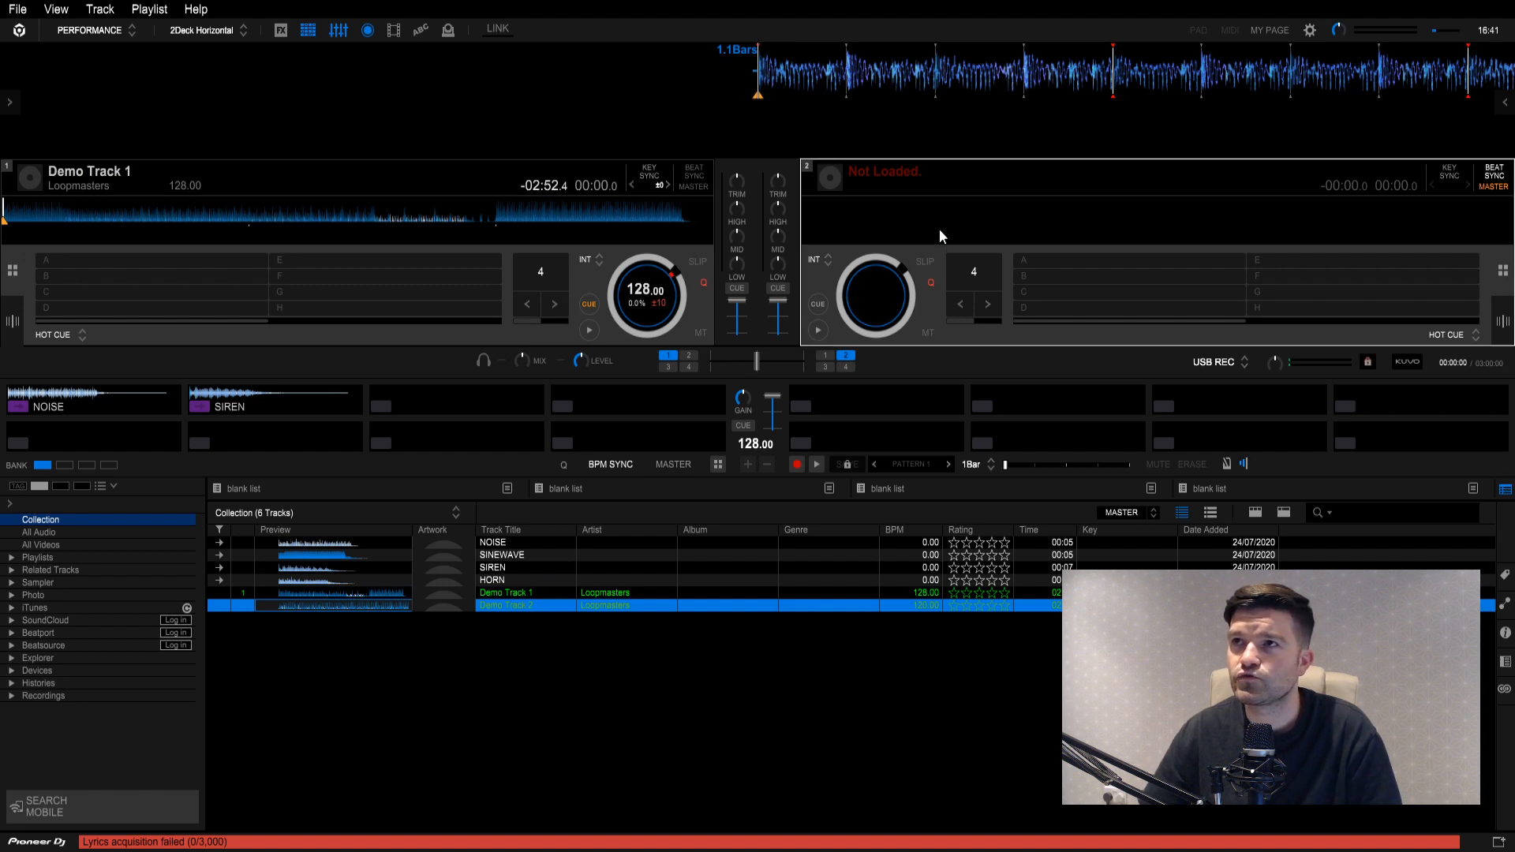
{"action": "double_click", "coordinate": [505, 606]}
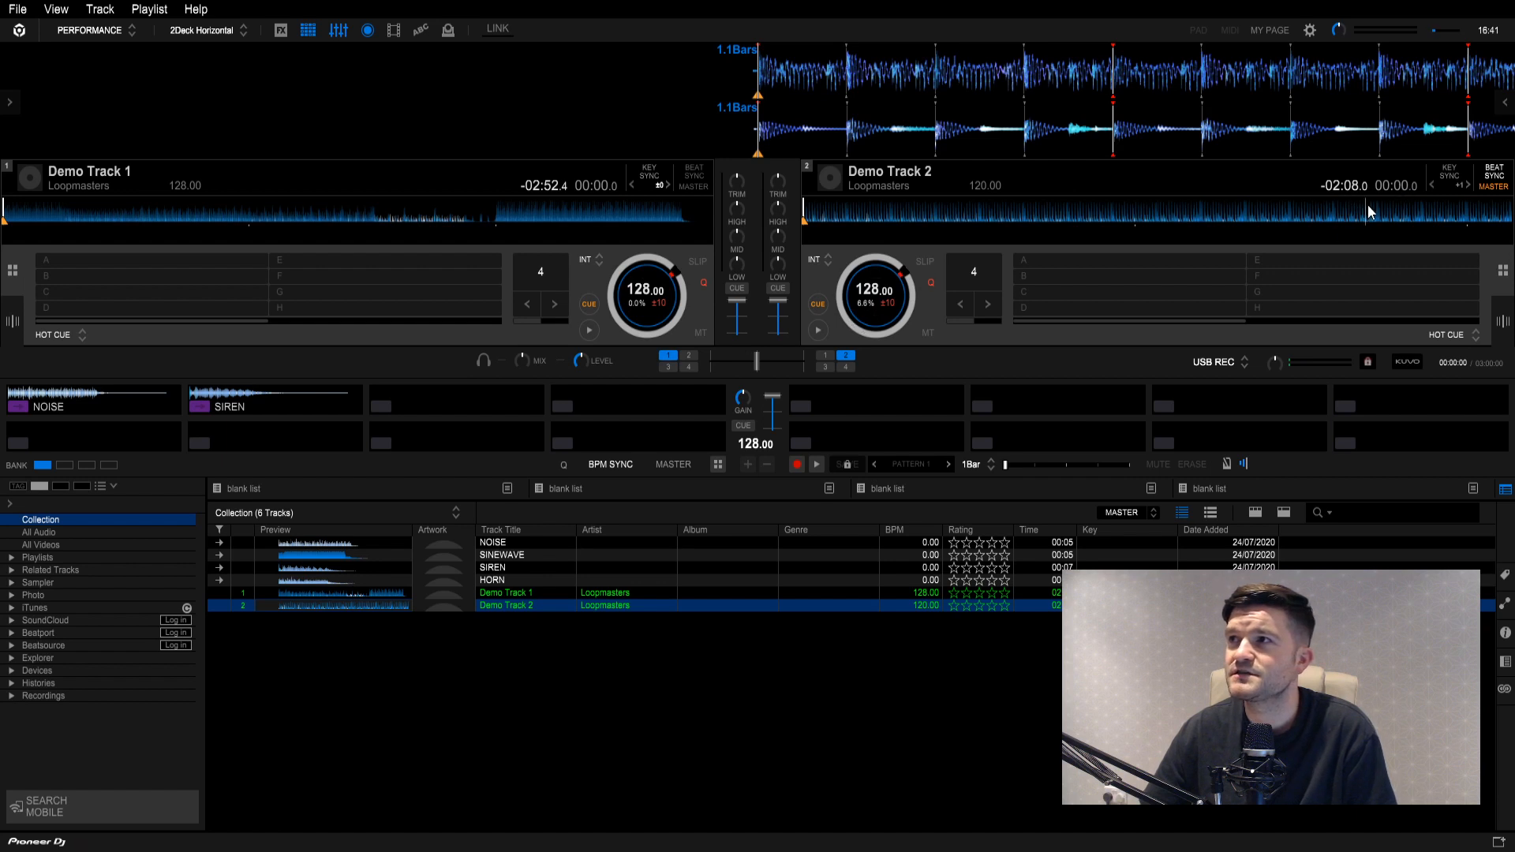
{"action": "mouse_move", "coordinate": [997, 195]}
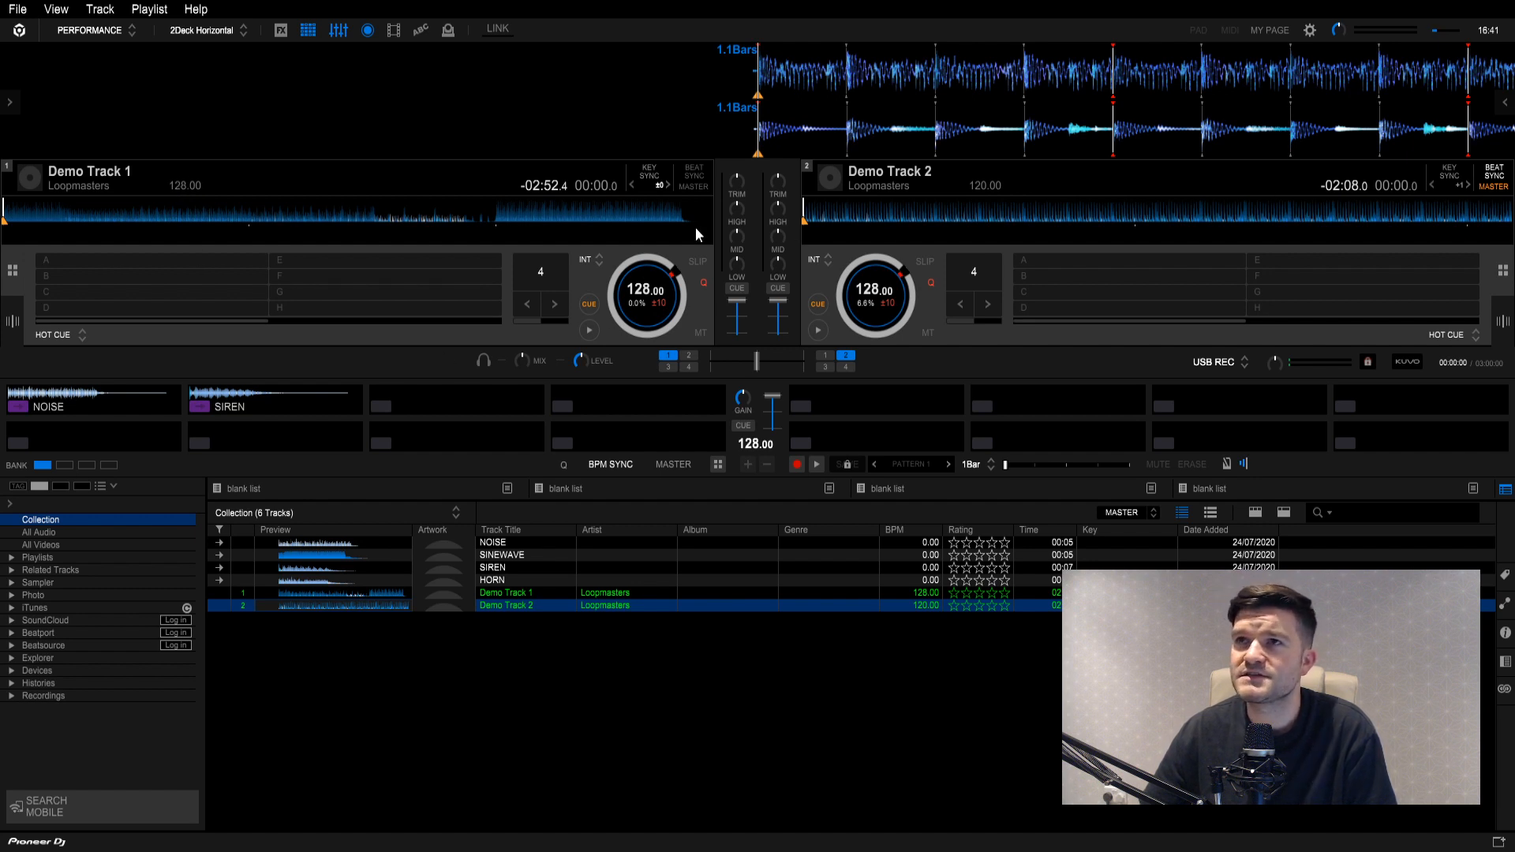
Set Deck 1 as tempo MASTER so Deck 2 follows at 128 BPM.
{"action": "left_click", "coordinate": [693, 186]}
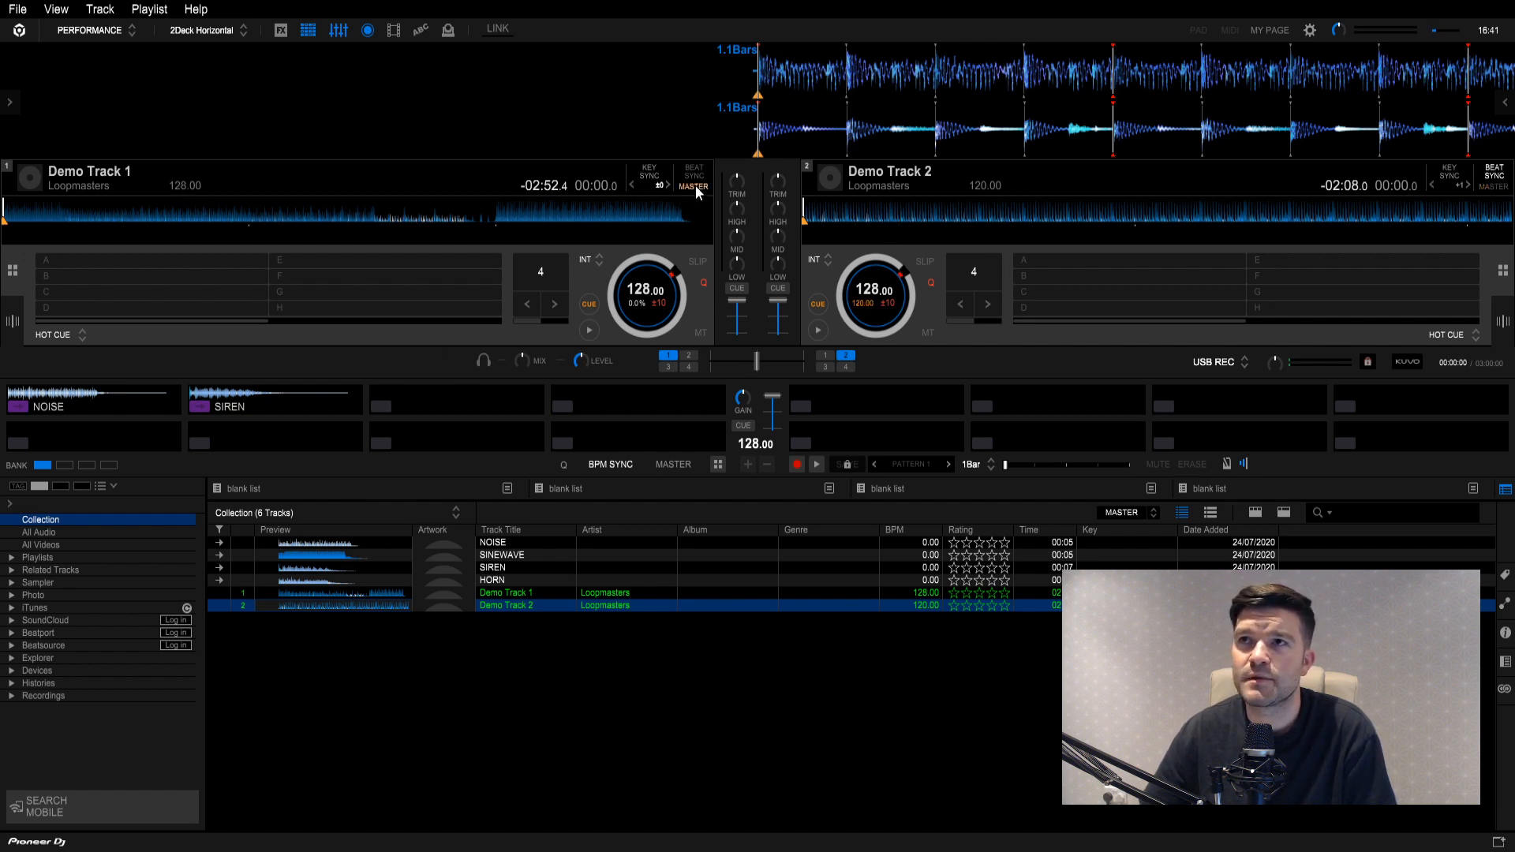
{"action": "mouse_move", "coordinate": [1187, 189]}
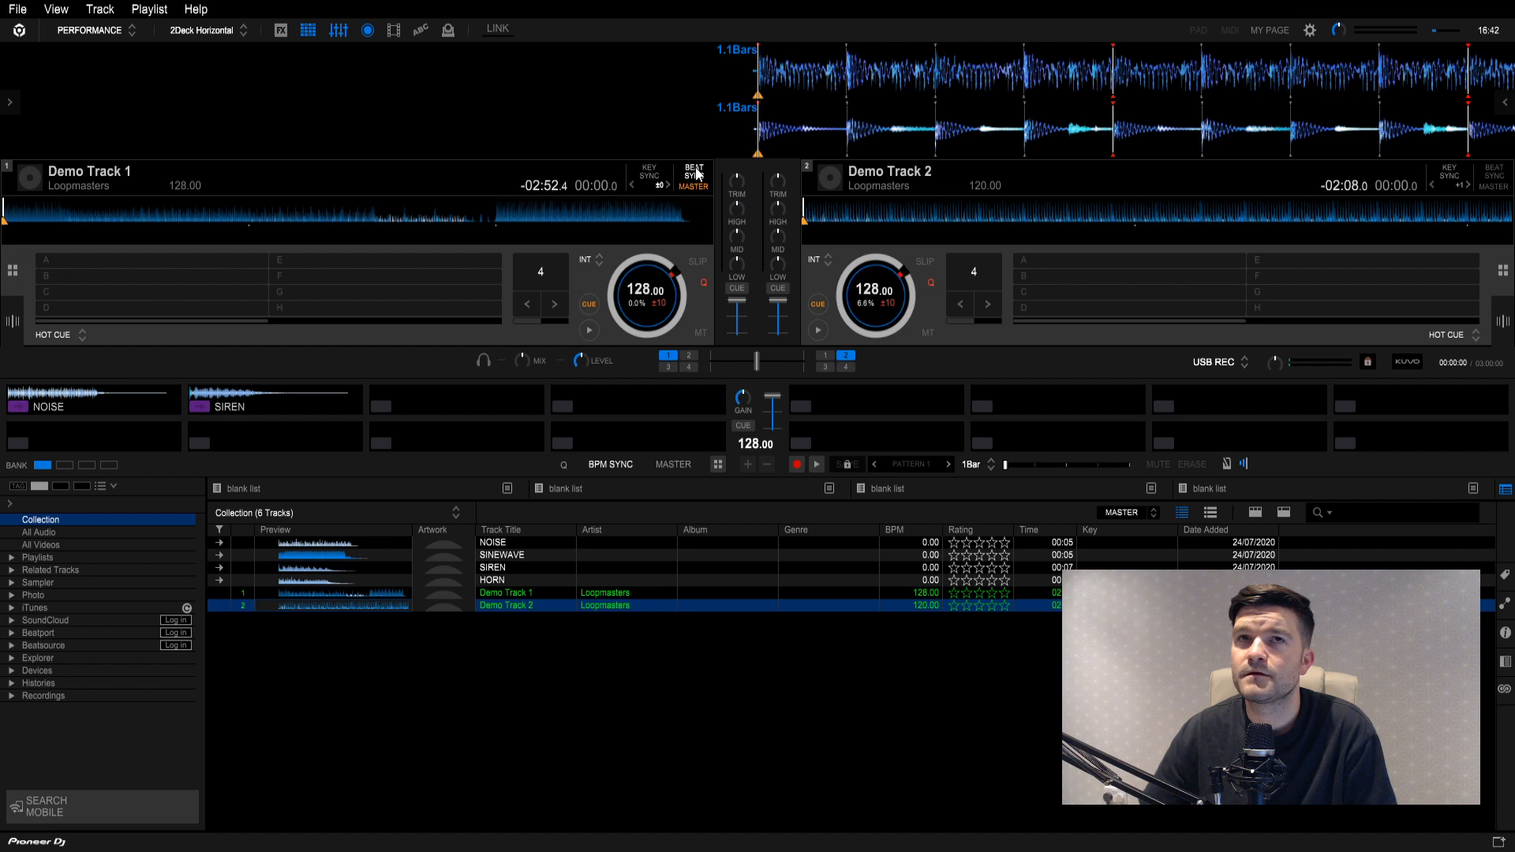
{"action": "mouse_move", "coordinate": [294, 197]}
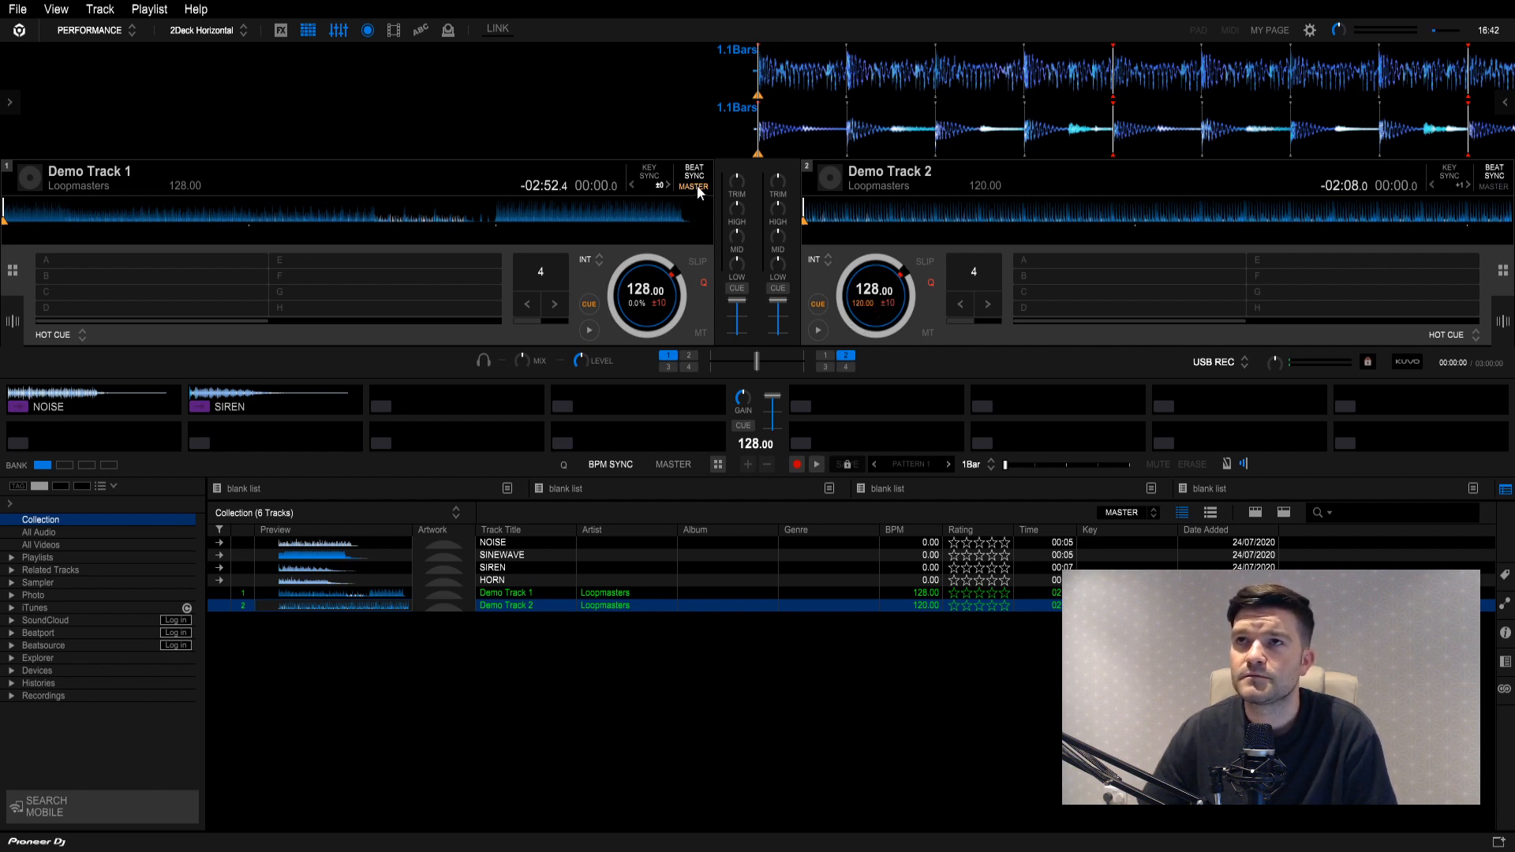
{"action": "mouse_move", "coordinate": [1343, 210]}
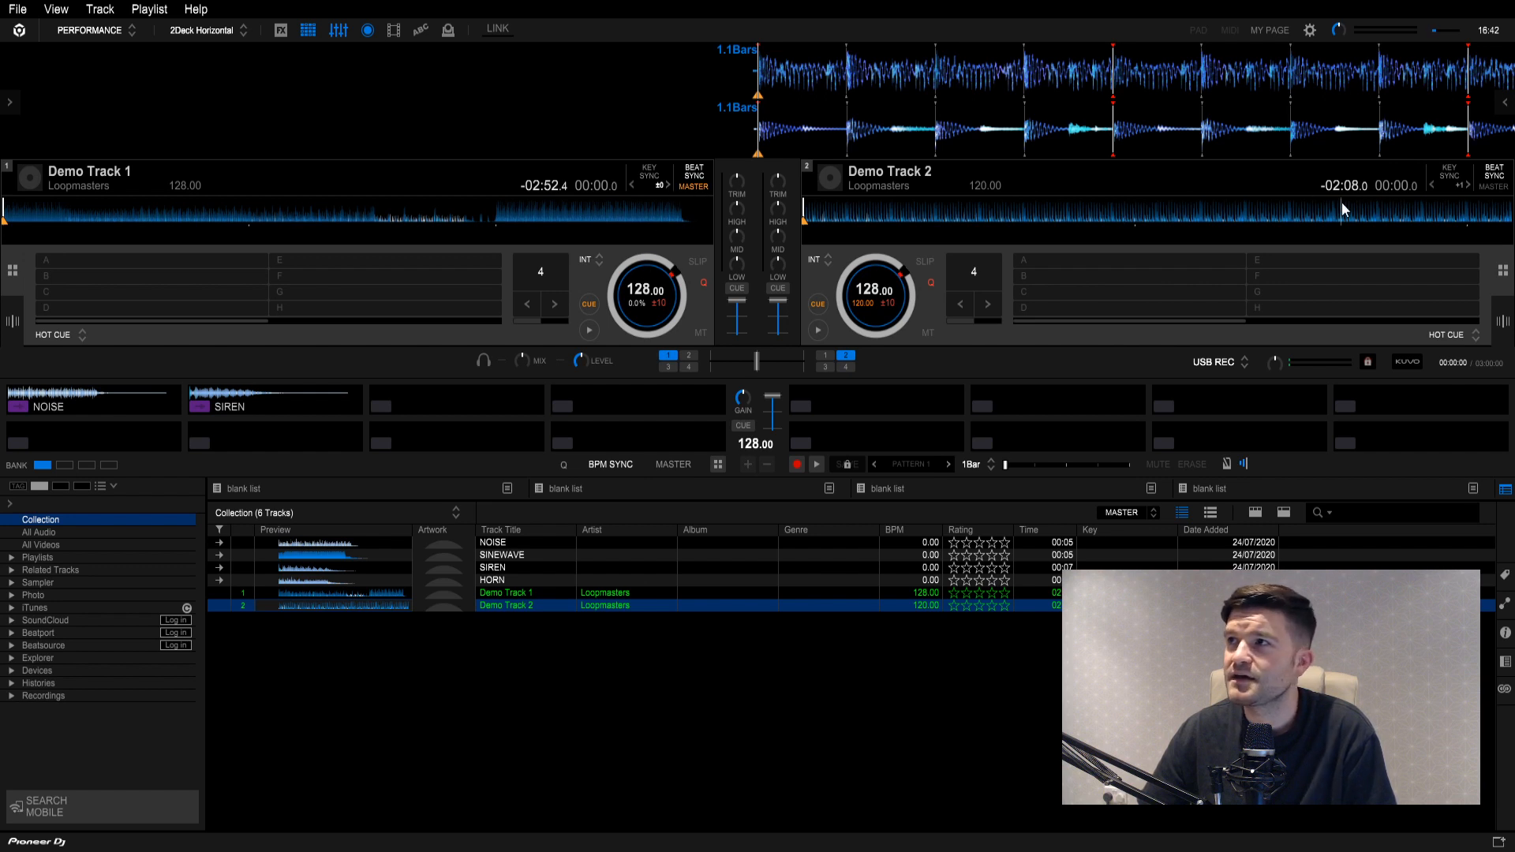
{"action": "mouse_move", "coordinate": [579, 297]}
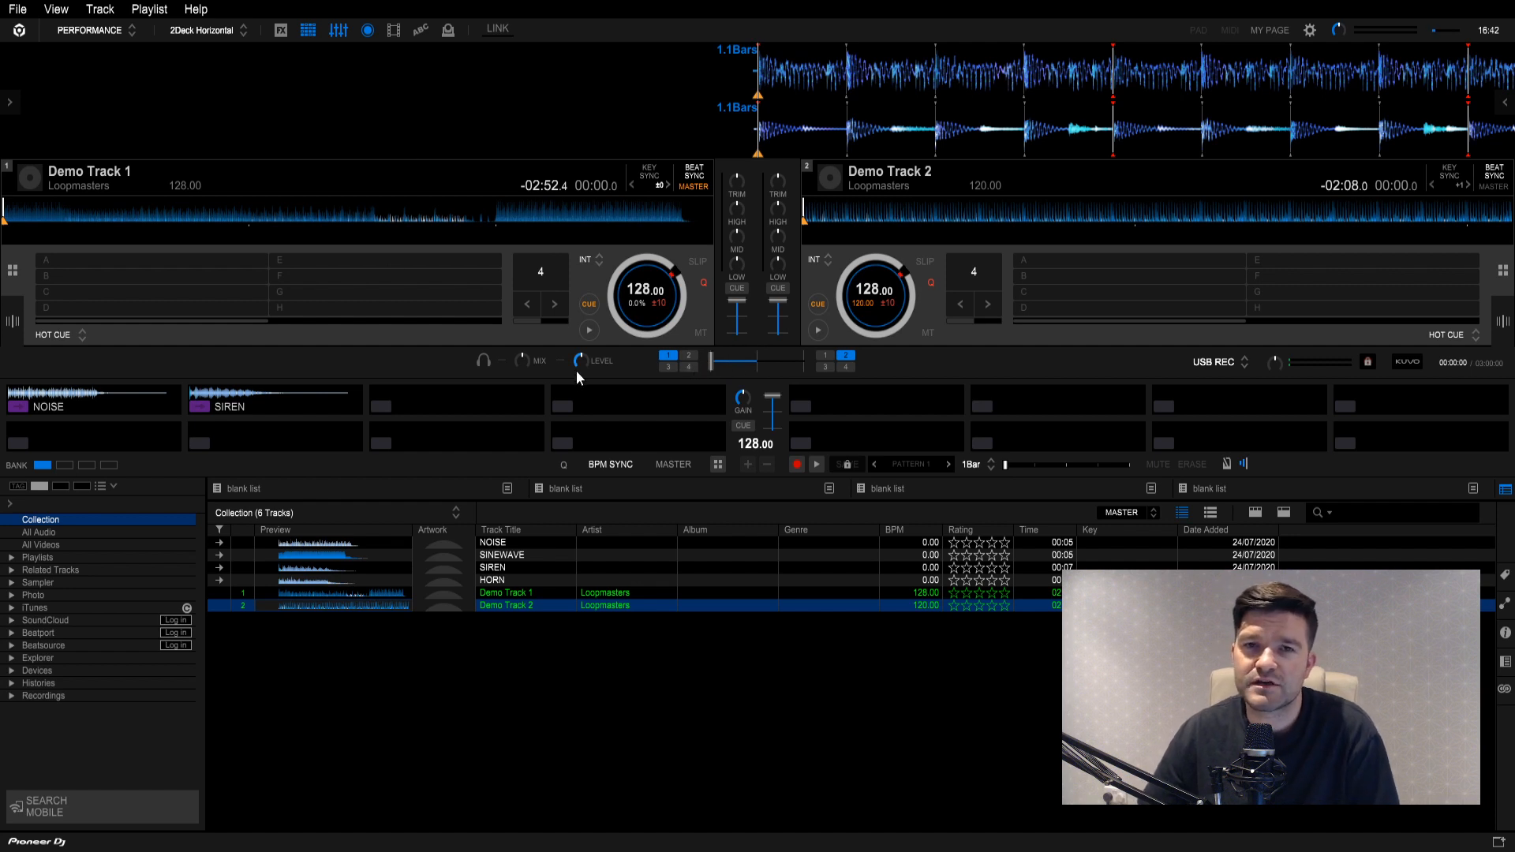
{"action": "mouse_move", "coordinate": [595, 342]}
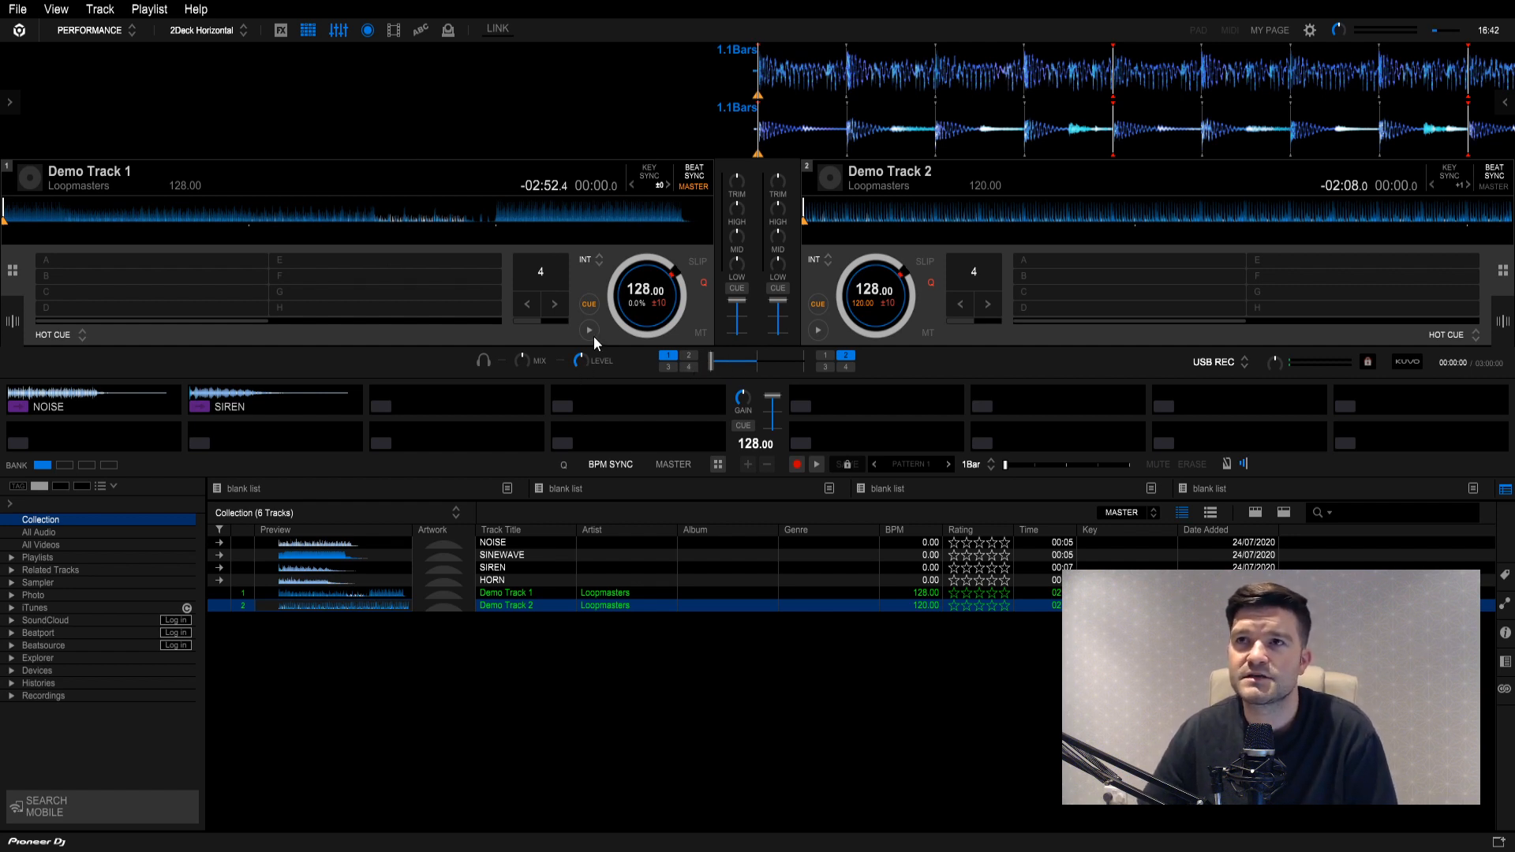
Play Demo Track 1 and pick the HORN sample for the sampler.
{"action": "left_click", "coordinate": [589, 330]}
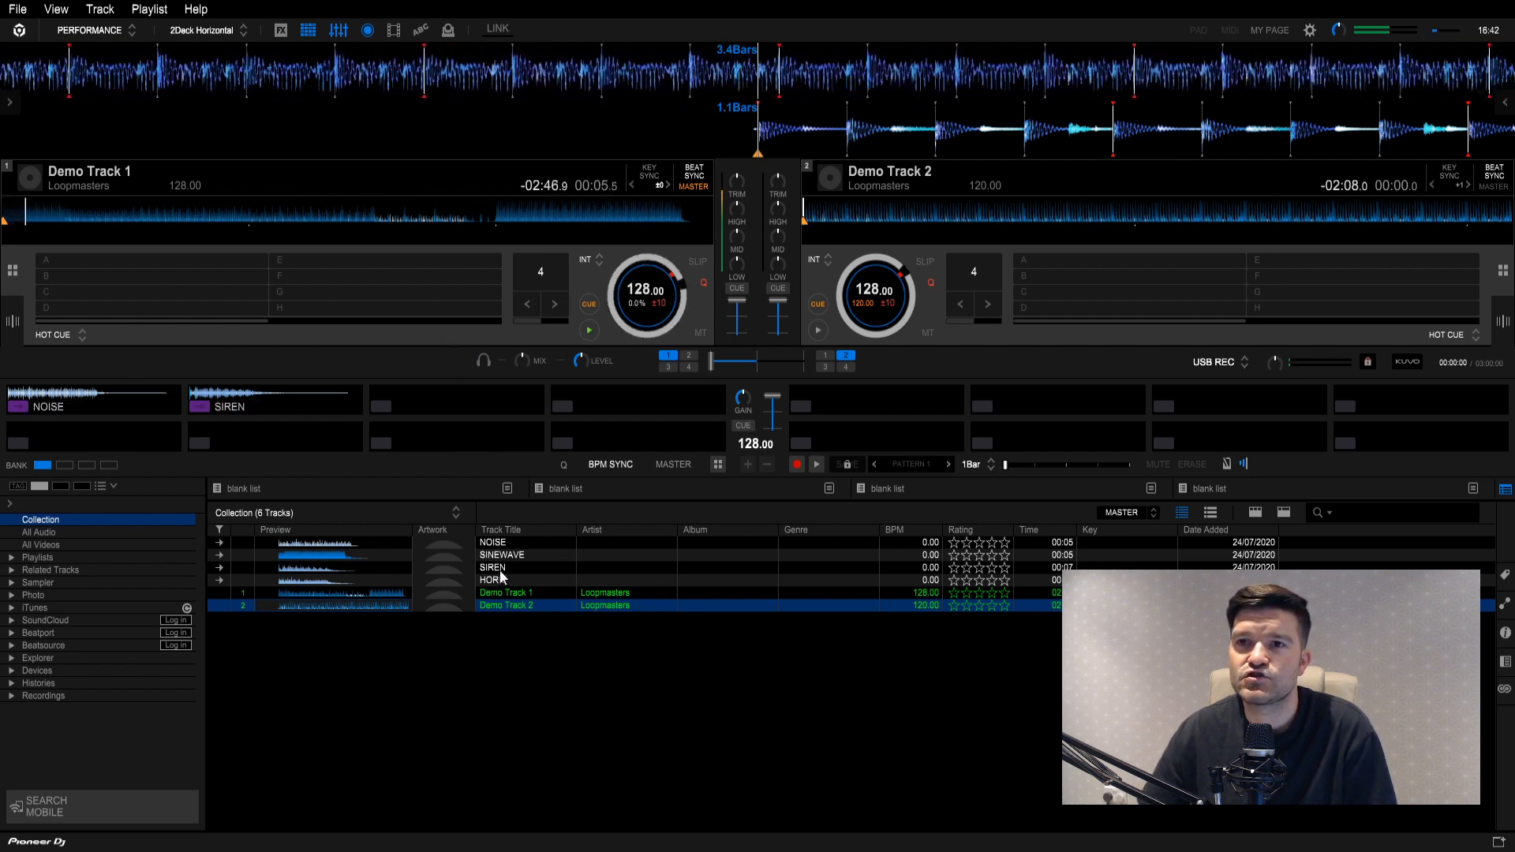
{"action": "left_click", "coordinate": [493, 579]}
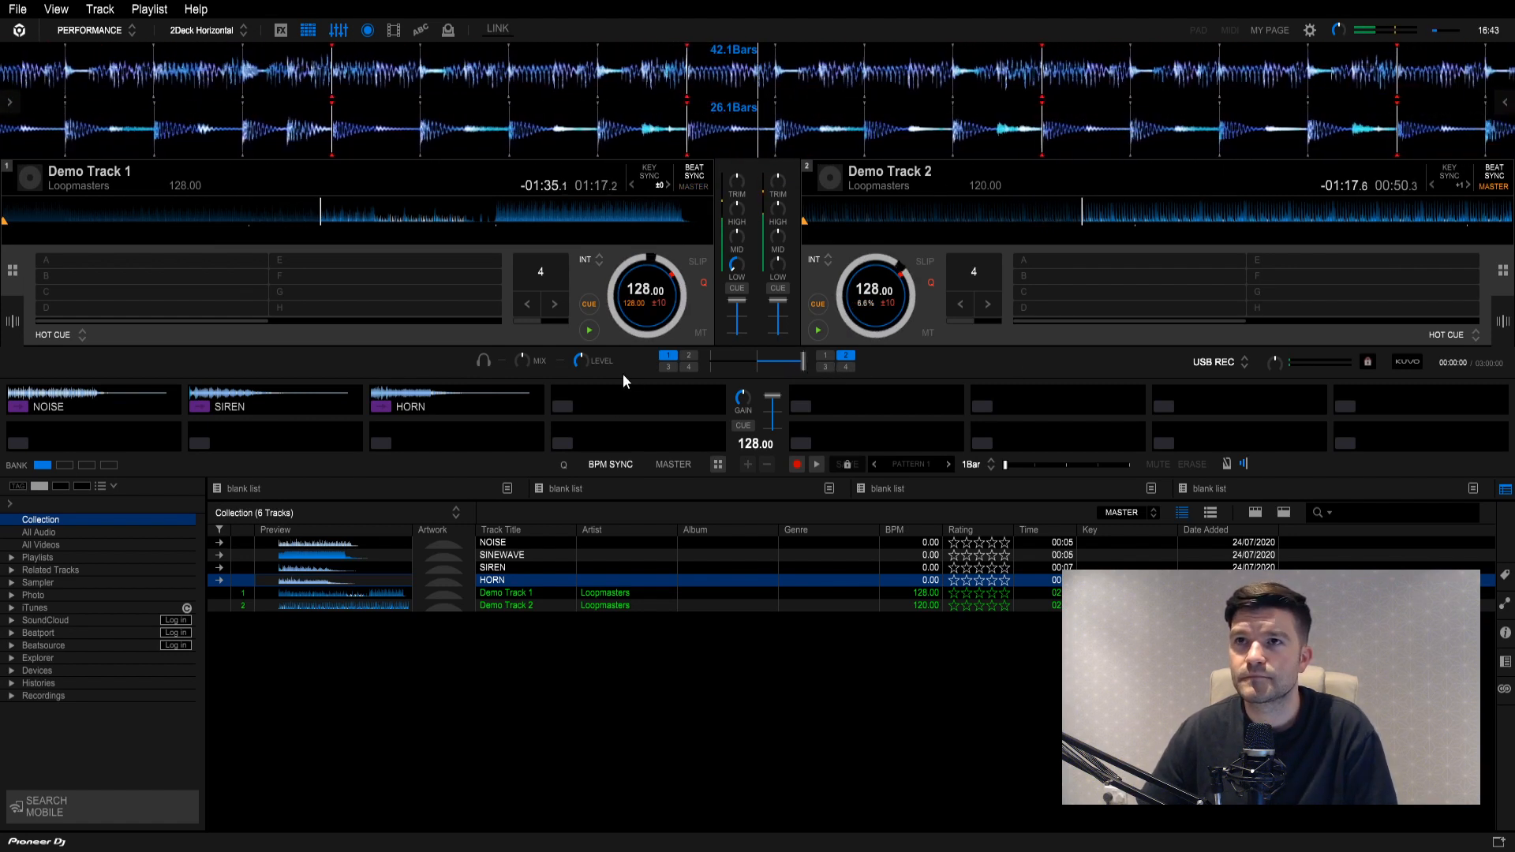
Stop Deck 1 and return Demo Track 1 to its cue point, Deck 2 still playing.
{"action": "left_click", "coordinate": [588, 330]}
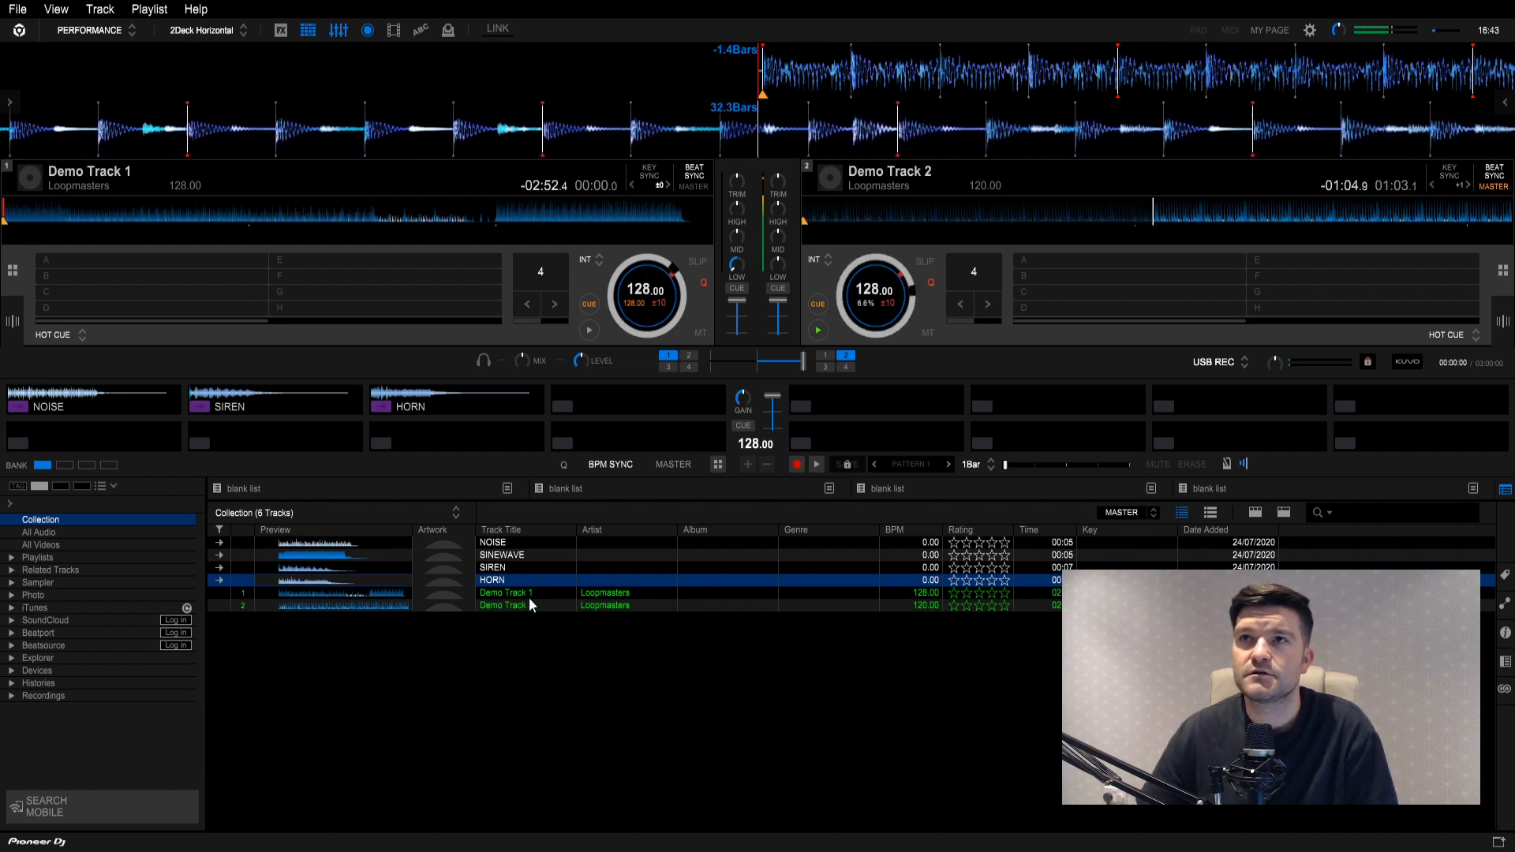
Load Demo Track 2 on Deck 1 and beat-sync it to 128 BPM.
{"action": "left_click", "coordinate": [506, 604]}
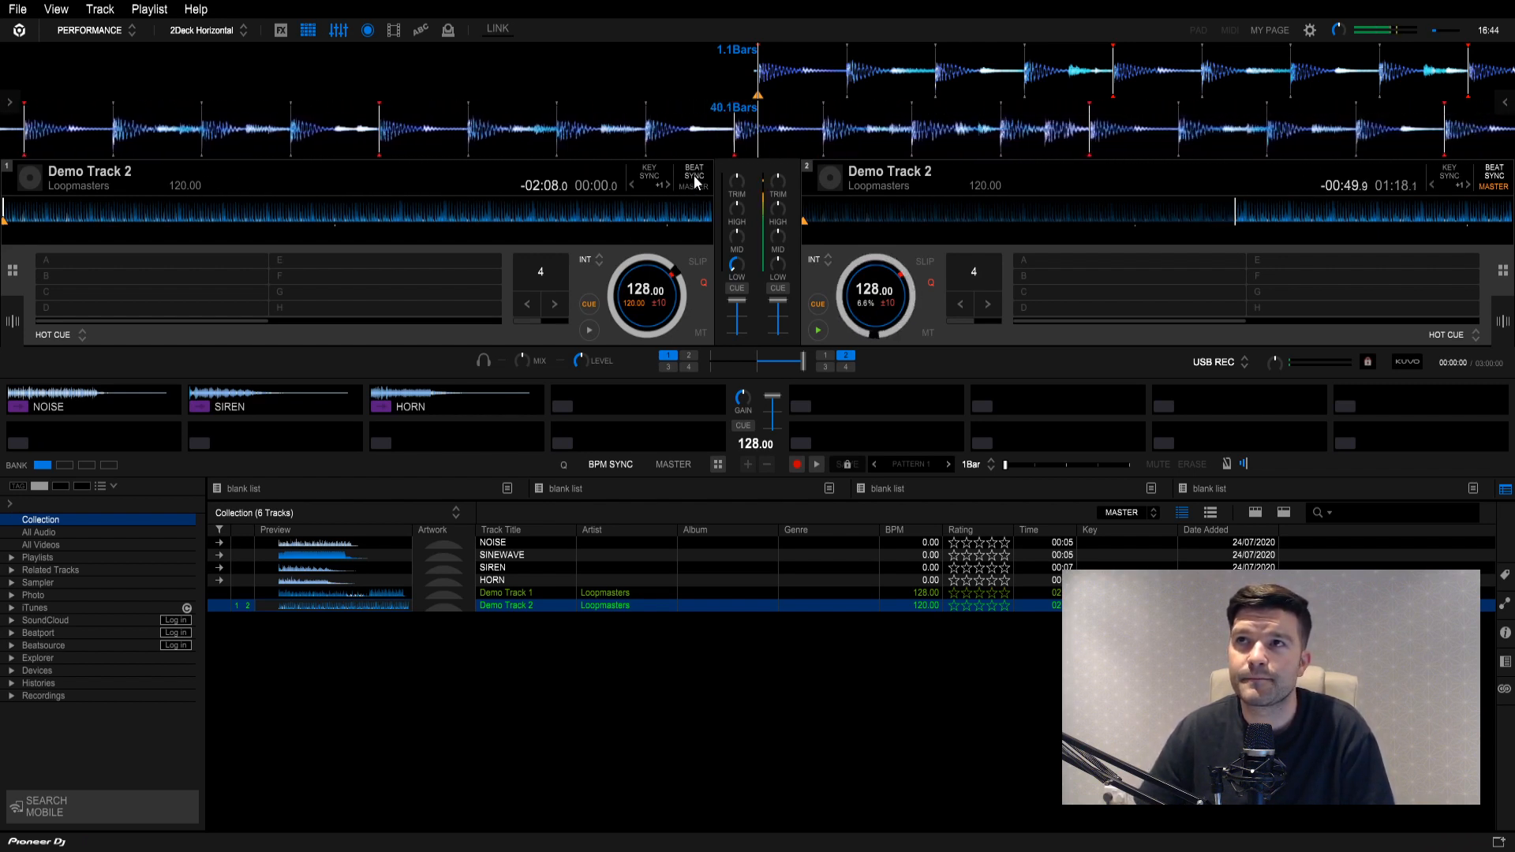
{"action": "left_click", "coordinate": [693, 173]}
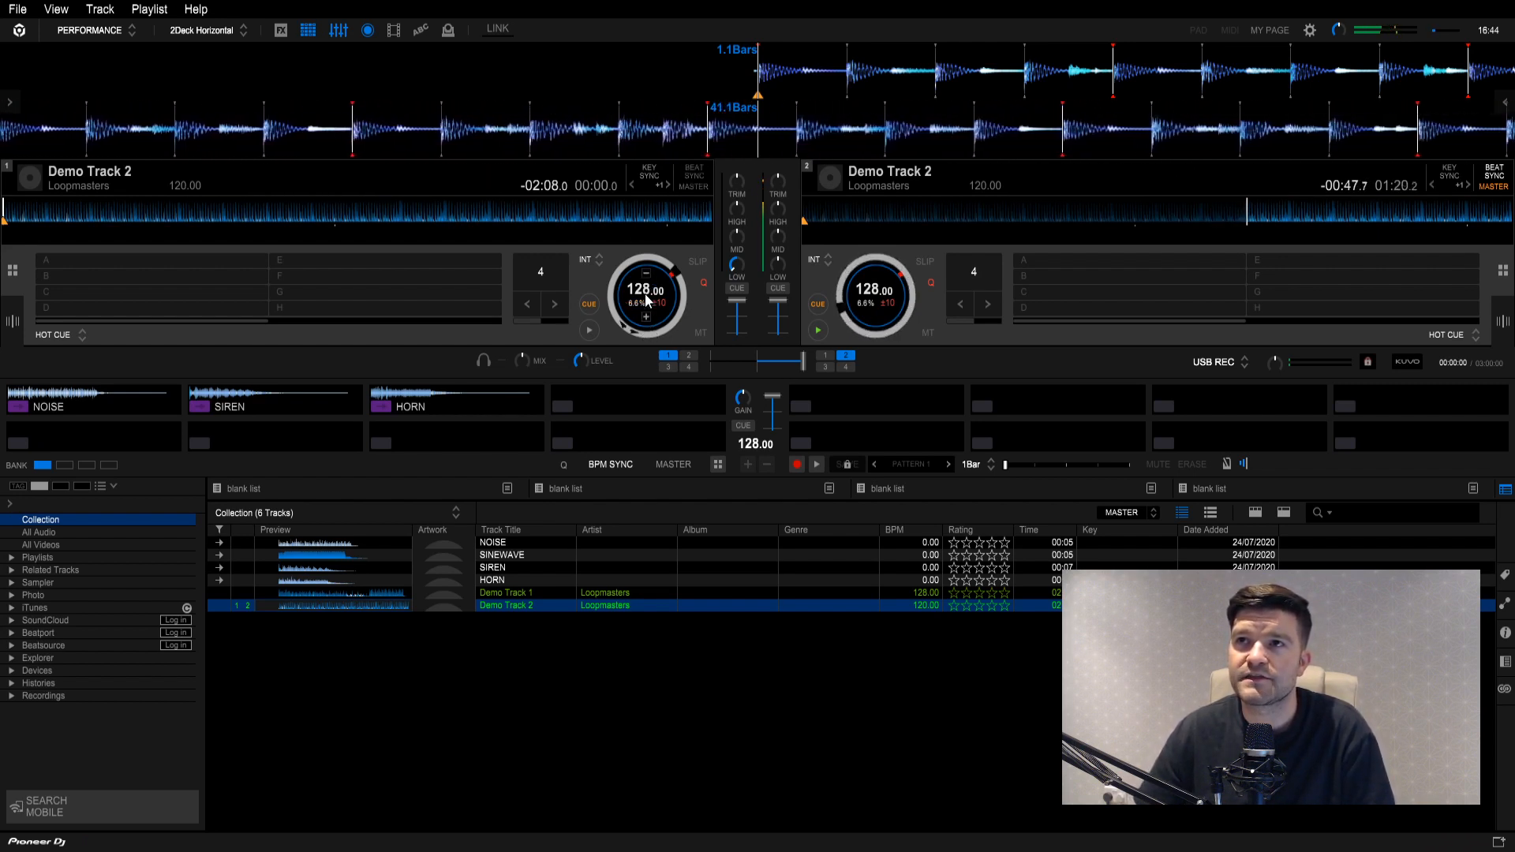